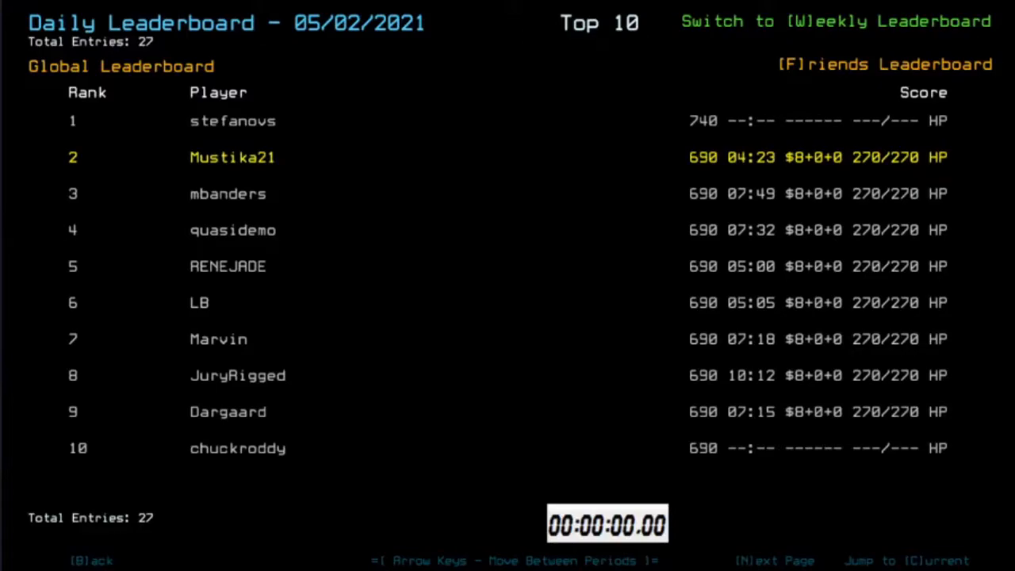
Step: Leave the daily leaderboard and load the derelict mission with three drones docked
click(884, 63)
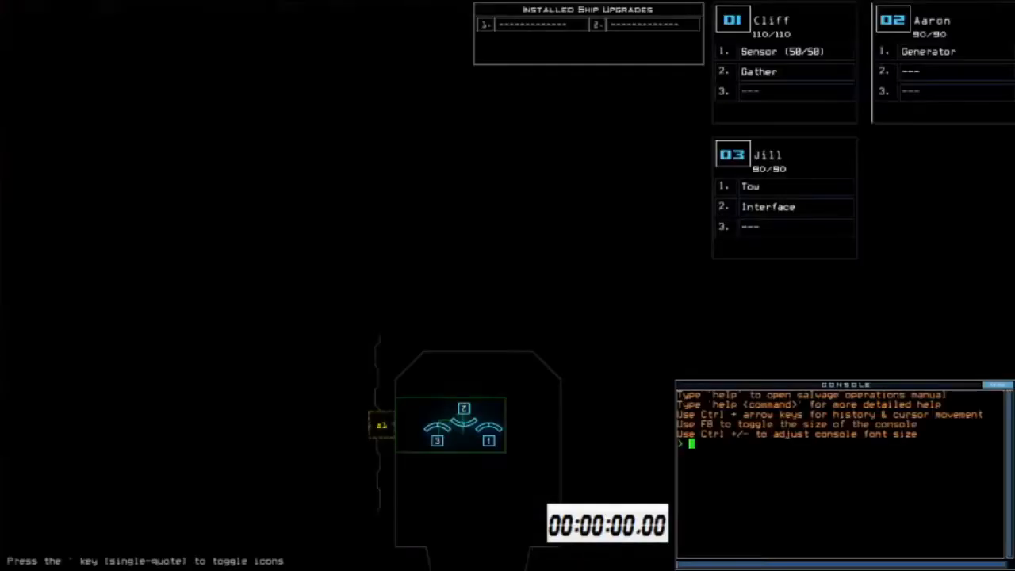
Step: Run the 'status' command and review the saved command aliases in the Alias Editor
key(Escape)
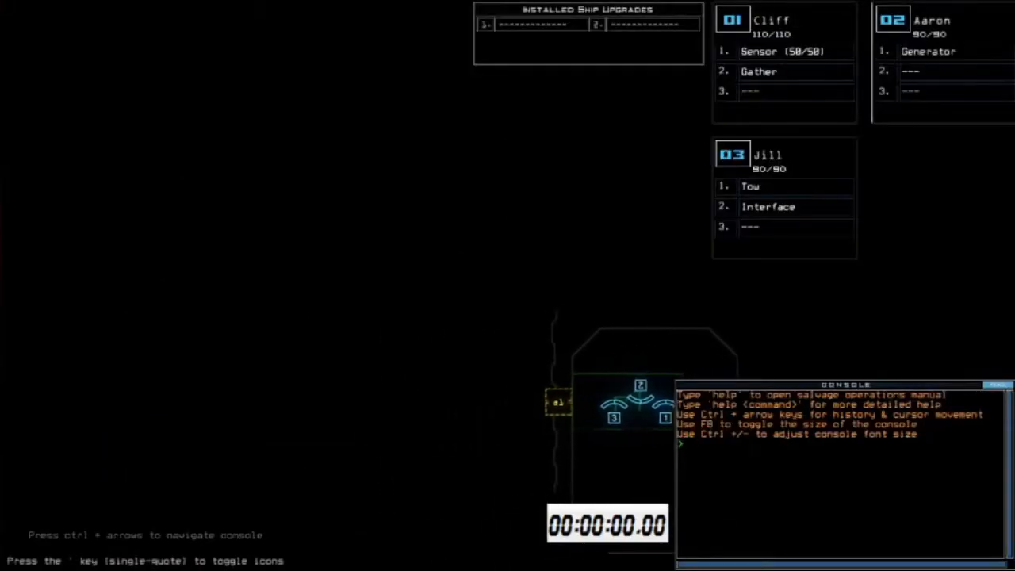
text(status)
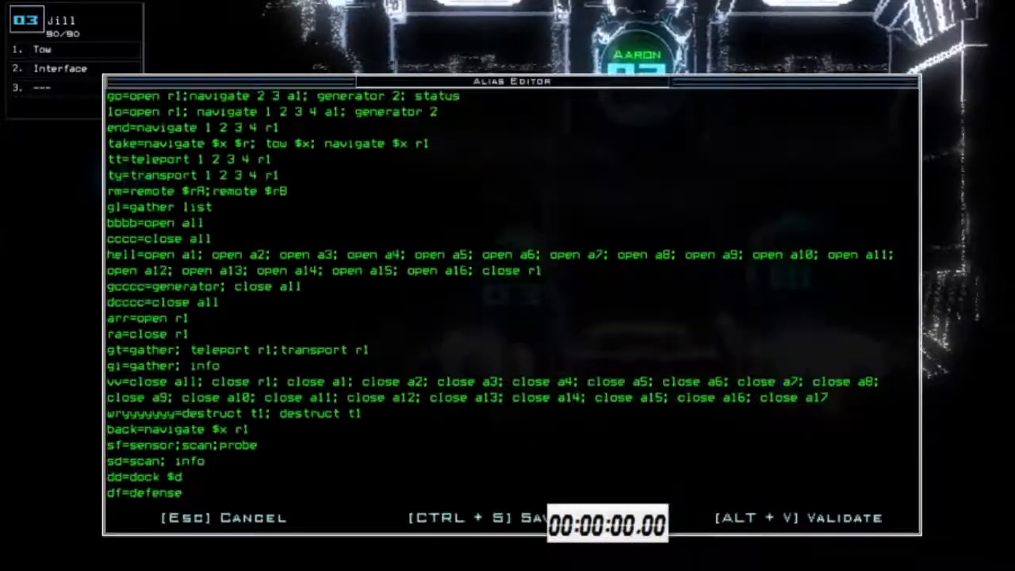
mouse_move(292, 95)
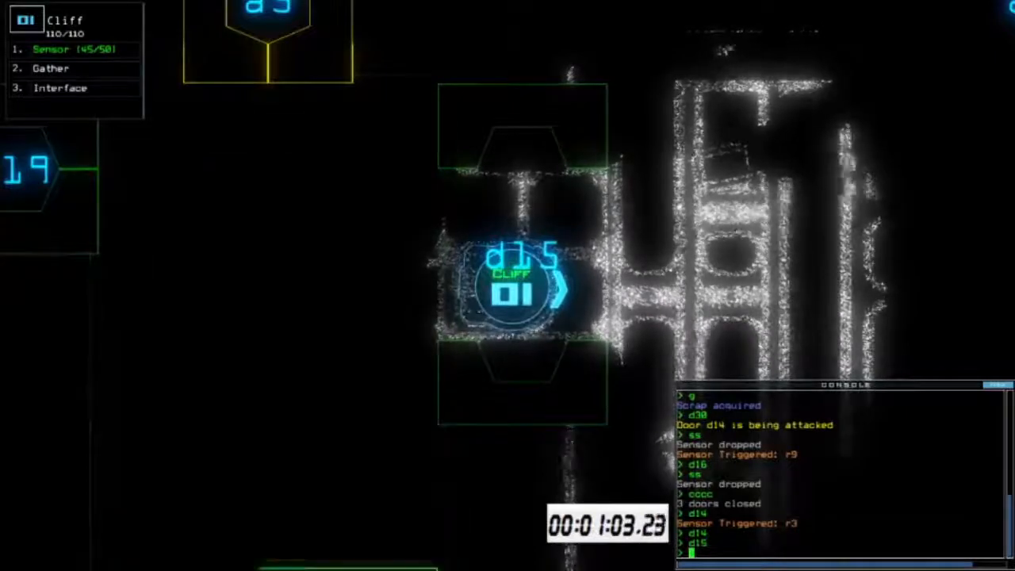
Step: Run the 'ss' alias with Cliff and toggle the schematic view while scouting corridors
text(ss)
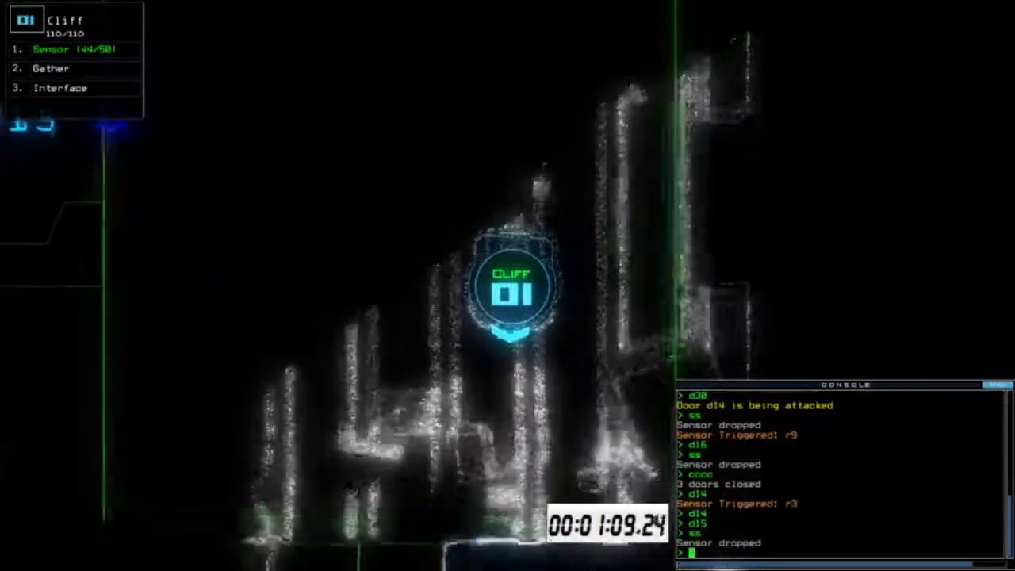
key(')
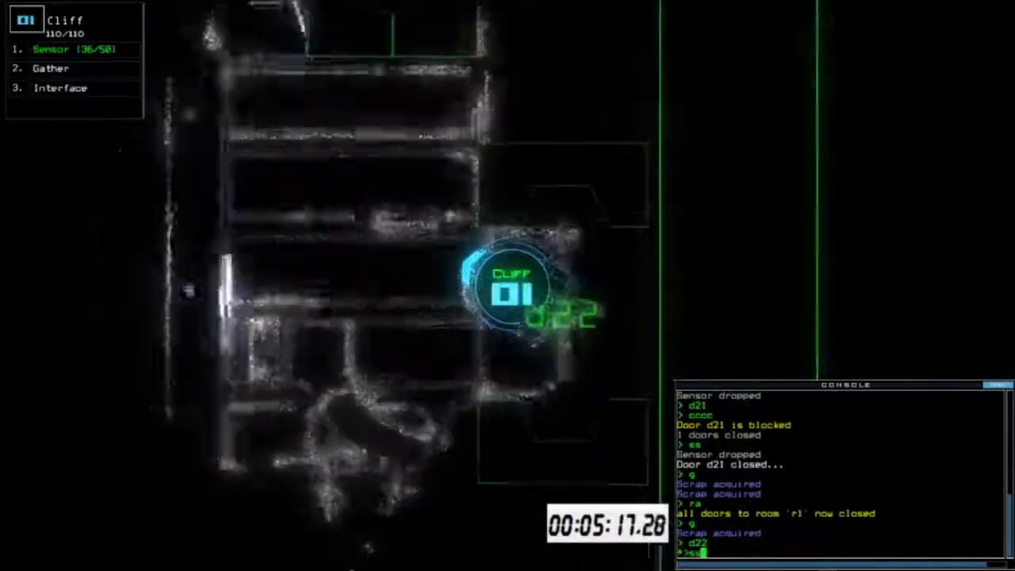
Step: Run 'ss', open door d22 to regroup the drones at the dock, and show the schematic map
text(ss)
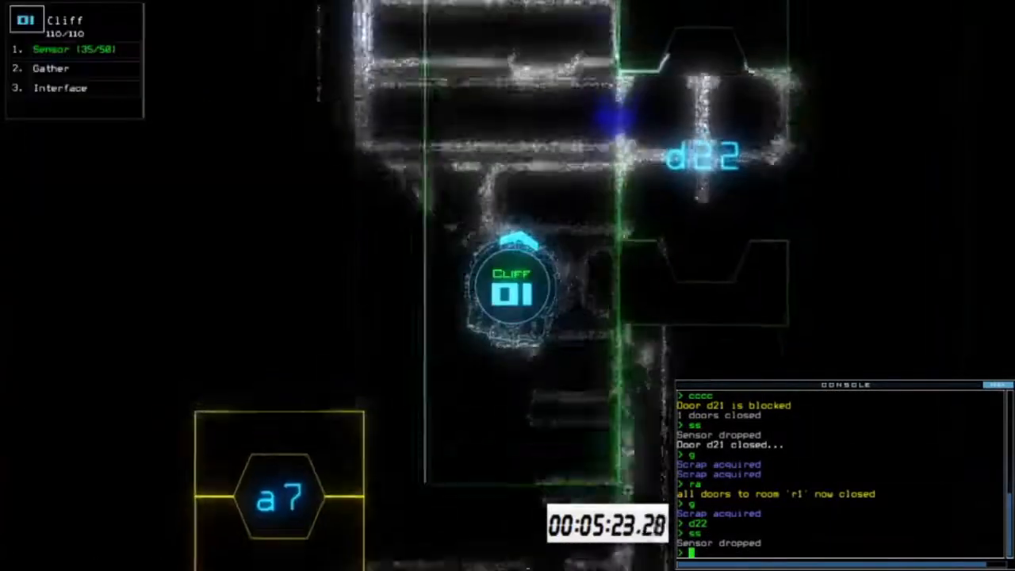
text(d22)
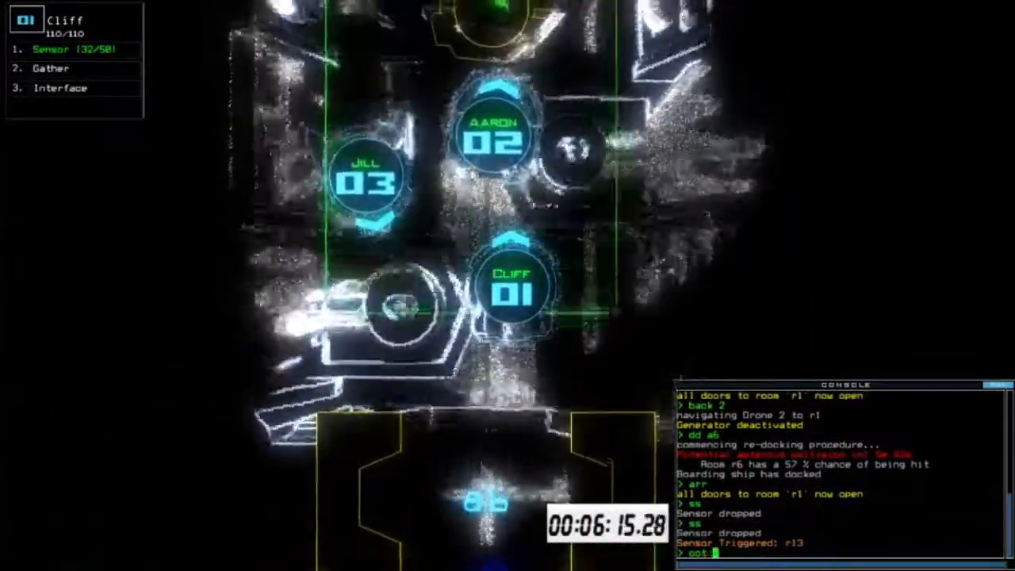
key(')
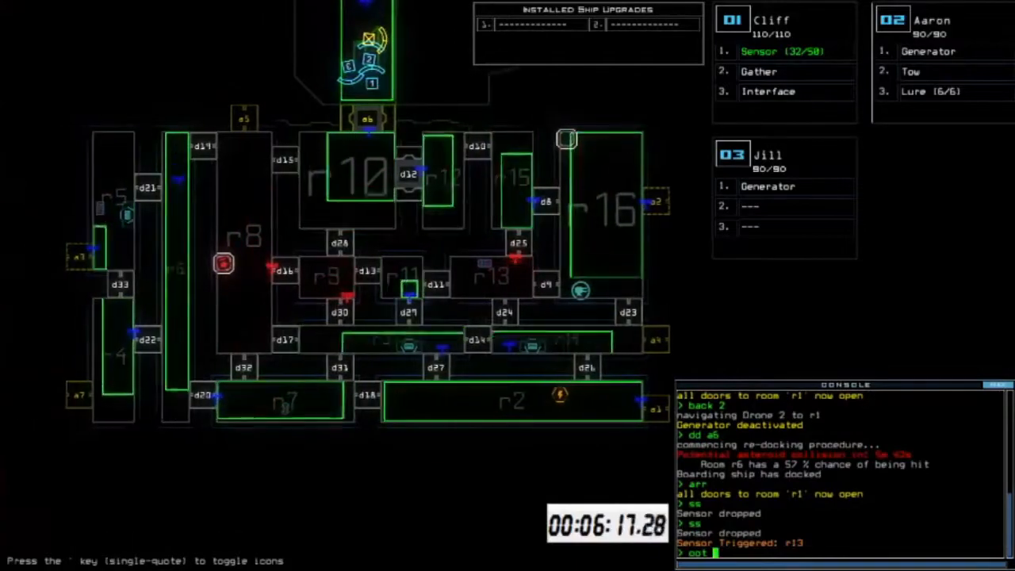